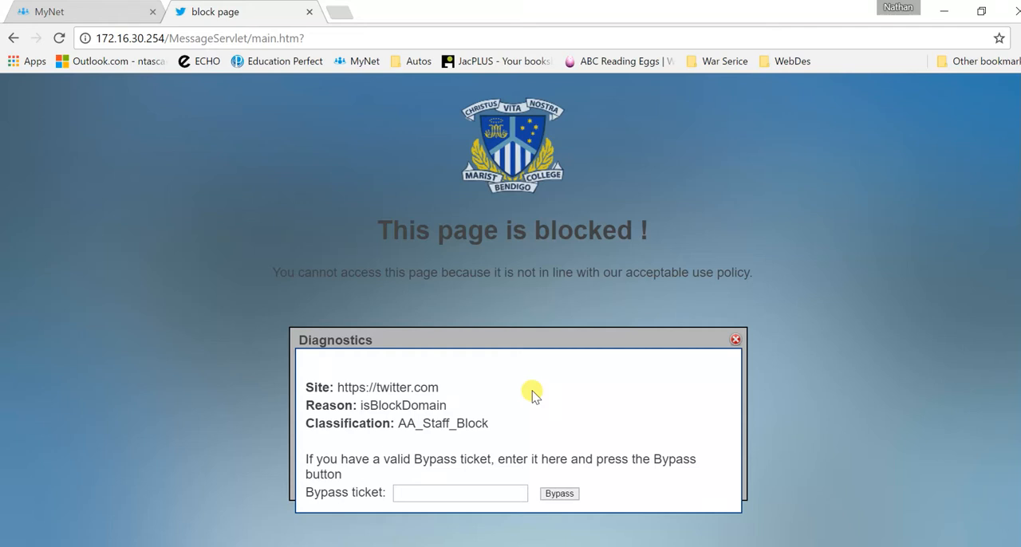
mouse_move(459, 414)
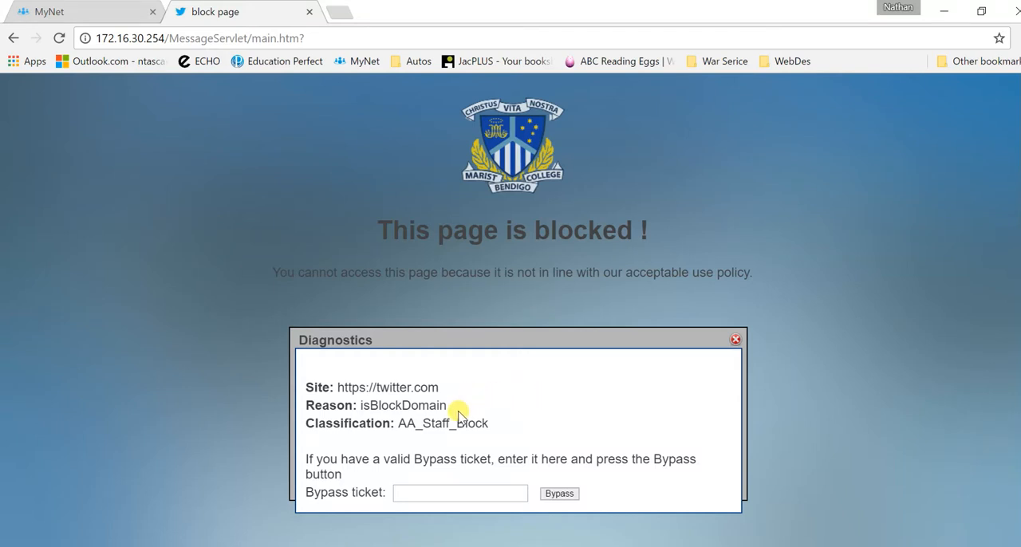
mouse_move(365, 507)
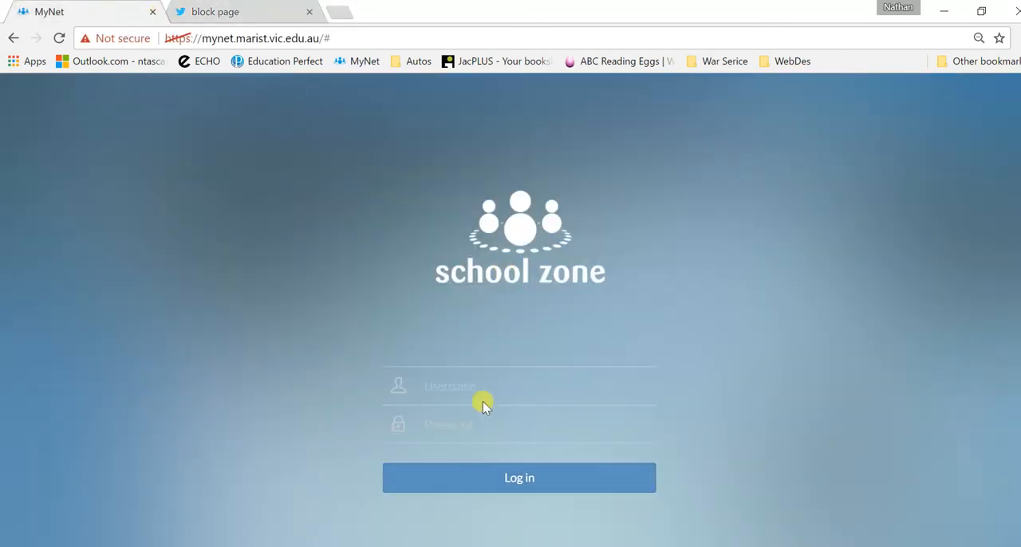
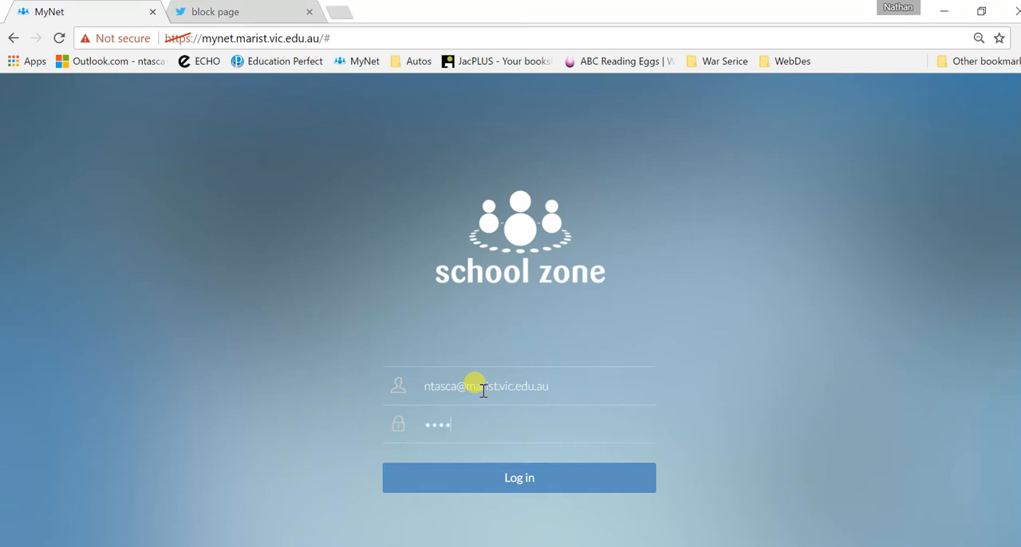
left_click(519, 478)
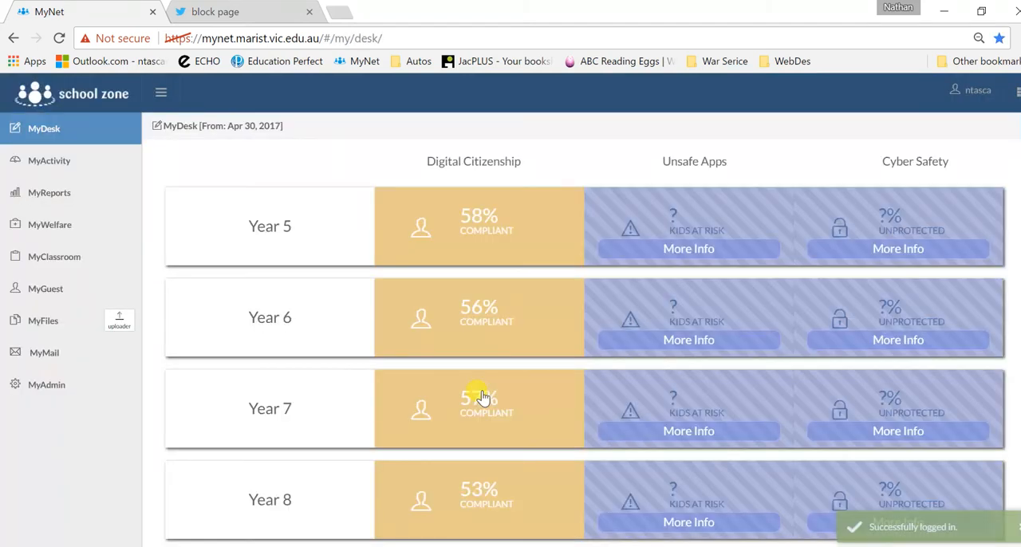
- In MyClassroom, generate a 120-minute bypass ticket, copy code CITBD, and return to the Twitter block page
left_click(55, 255)
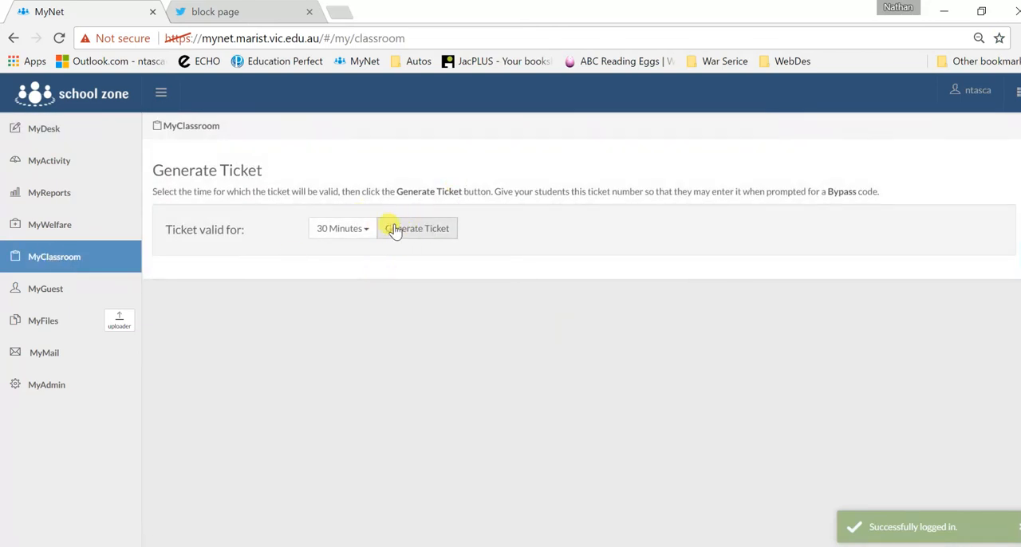
left_click(341, 228)
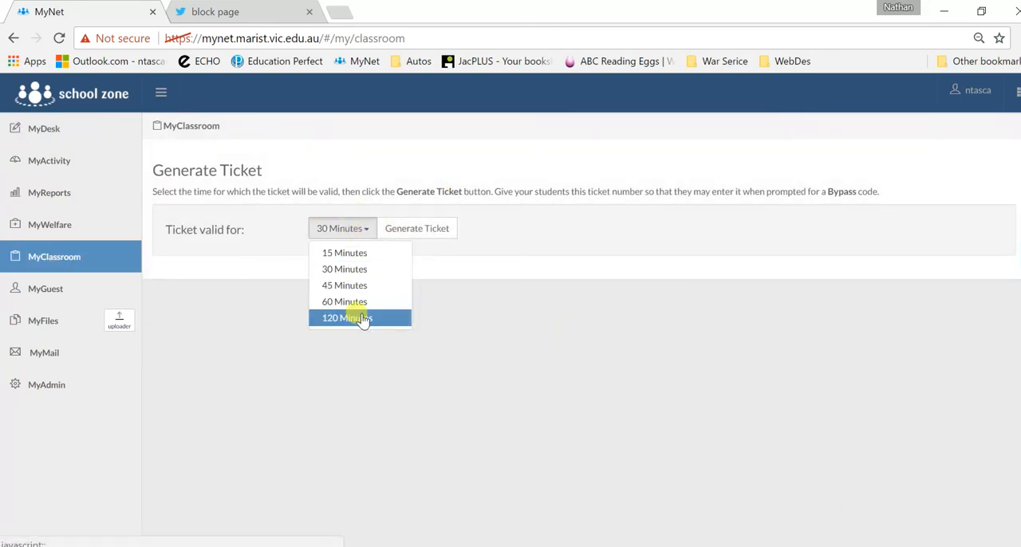
left_click(346, 317)
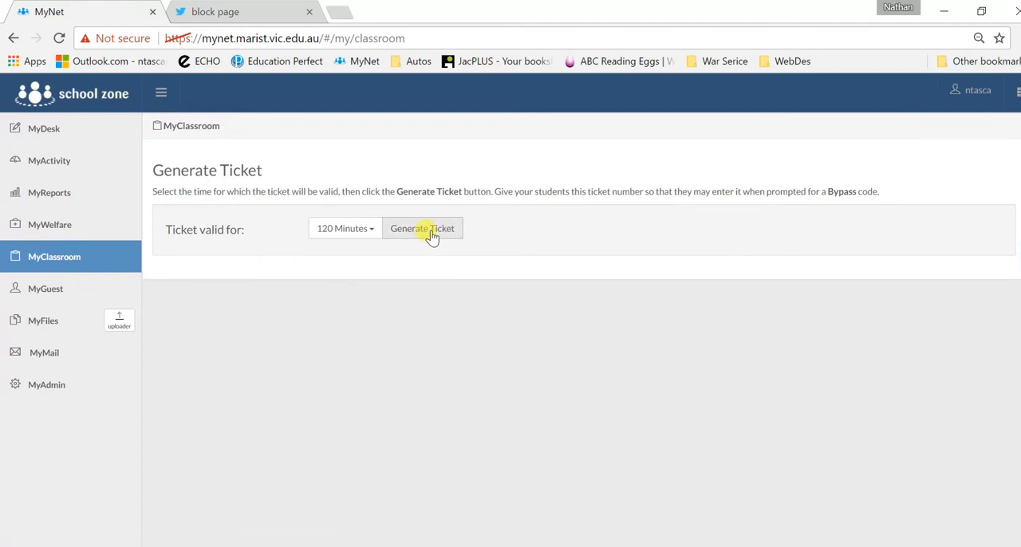
left_click(421, 228)
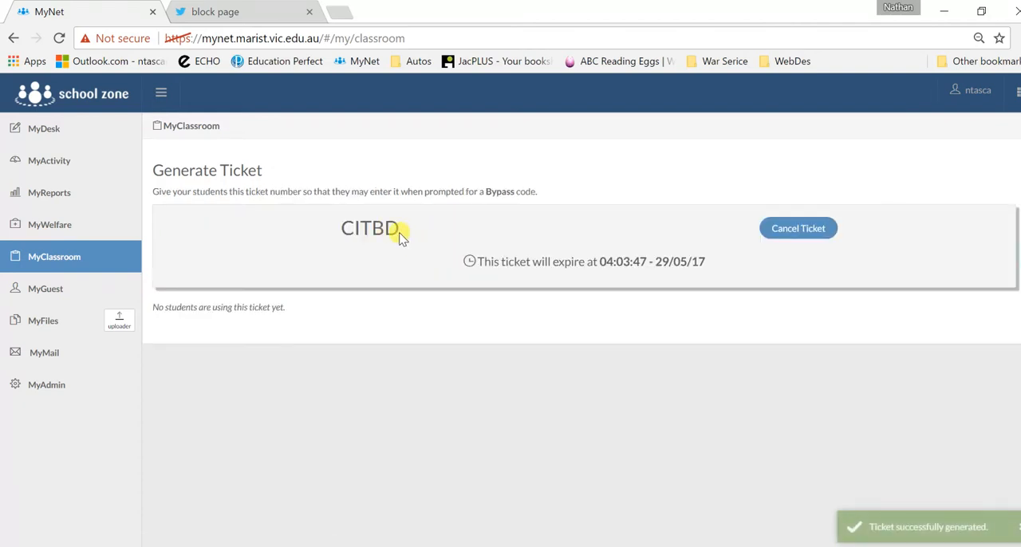
double_click(370, 230)
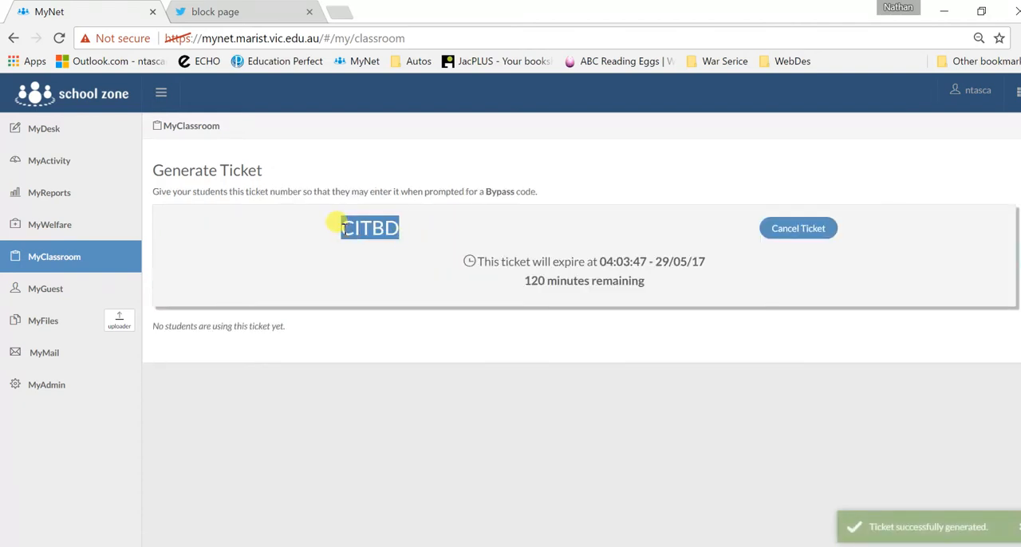
left_click(216, 11)
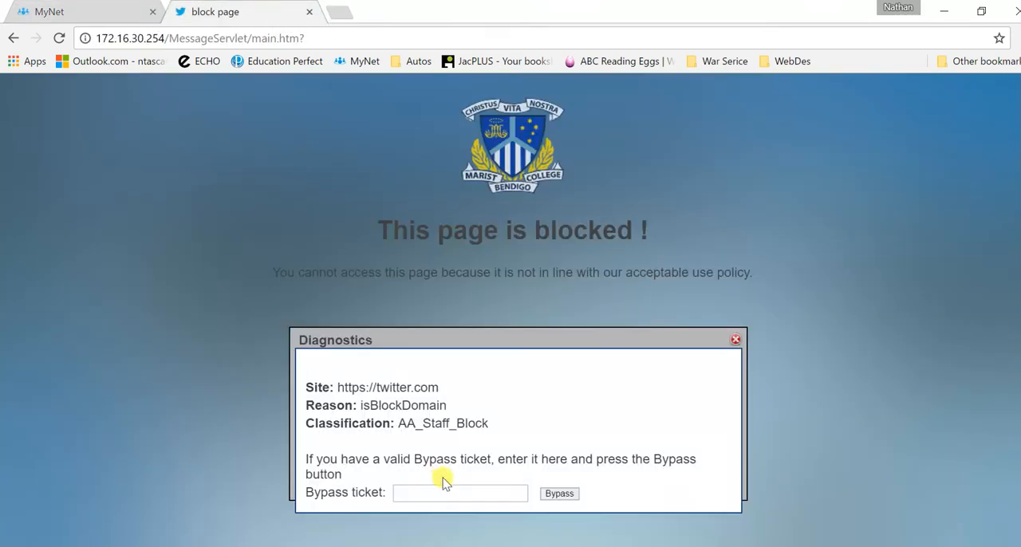
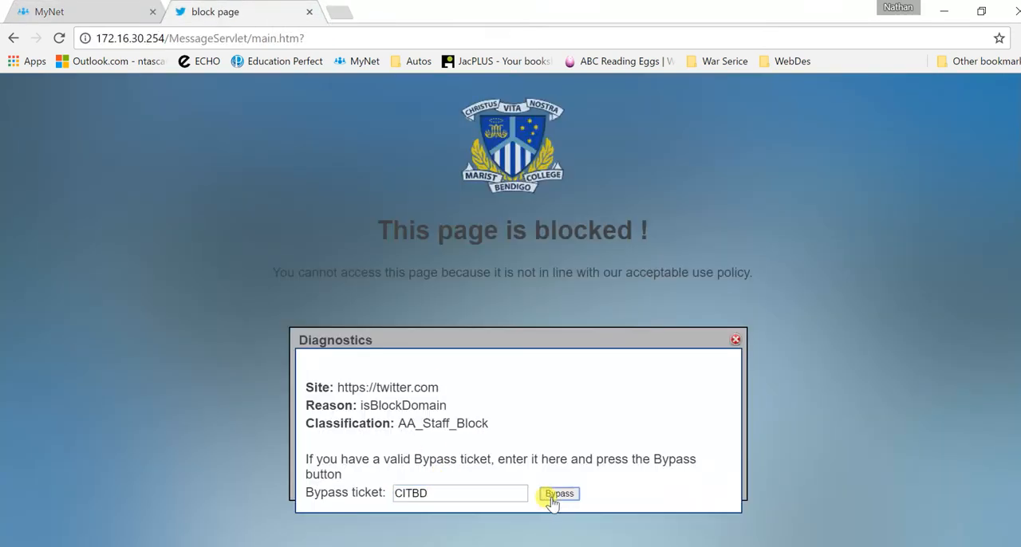
- Enter bypass ticket CITBD on the block page so Twitter's home page loads
left_click(558, 493)
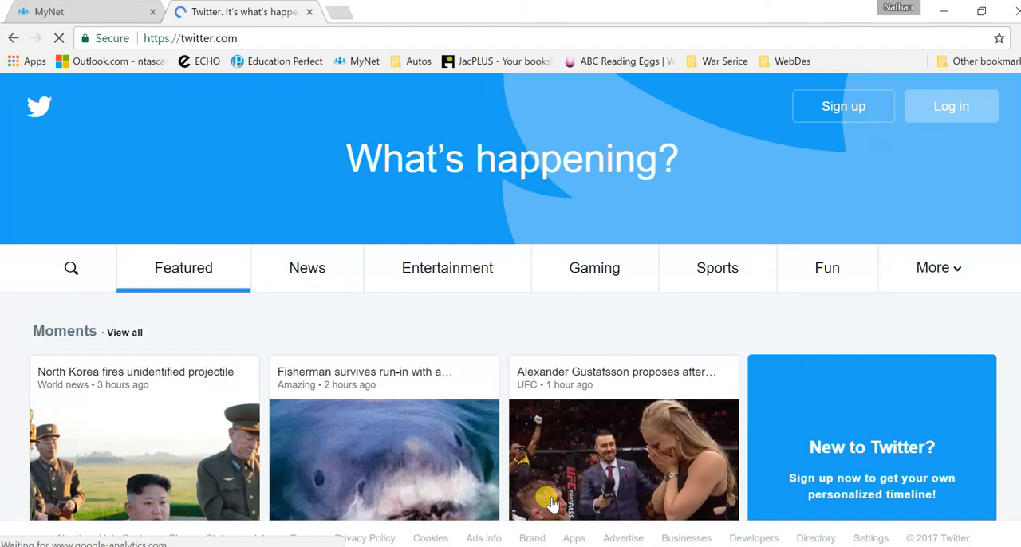
mouse_move(79, 11)
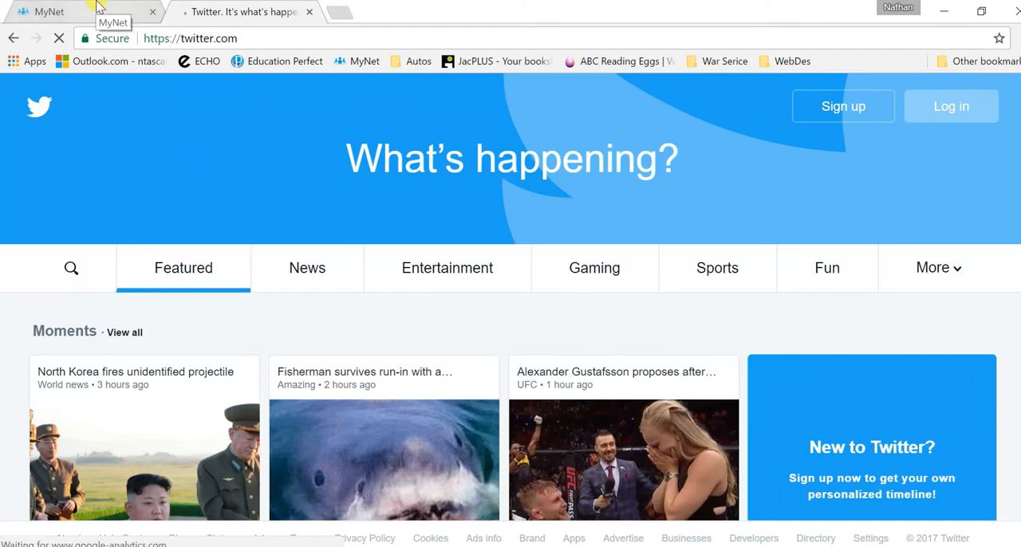
- Cancel the CITBD ticket in MyClassroom and reload Twitter to confirm the block page returns
left_click(72, 11)
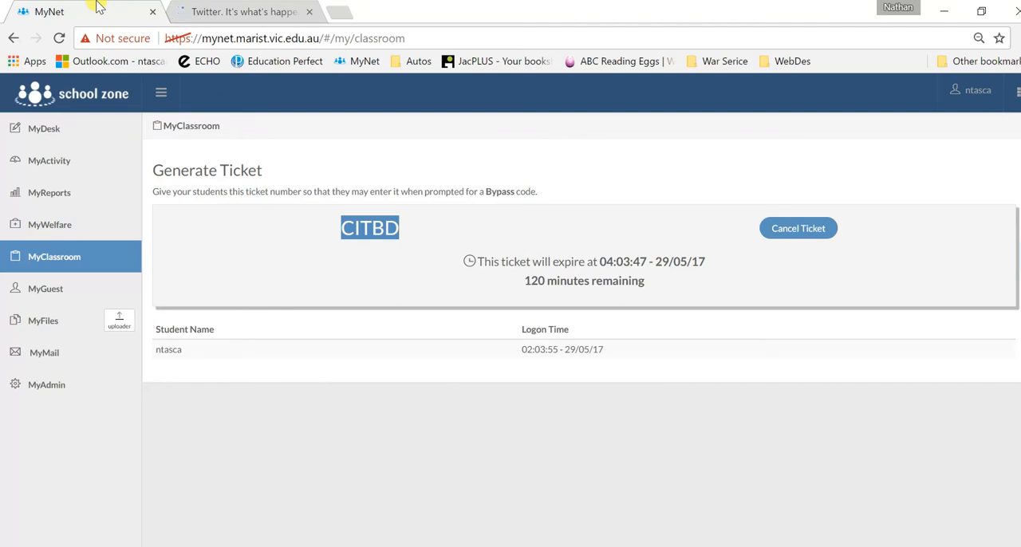
mouse_move(766, 264)
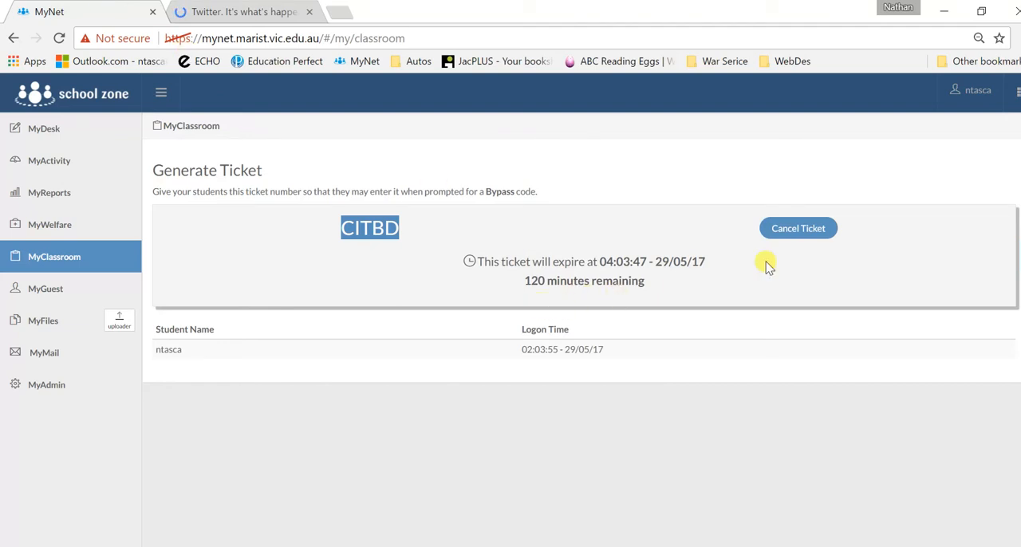
mouse_move(797, 228)
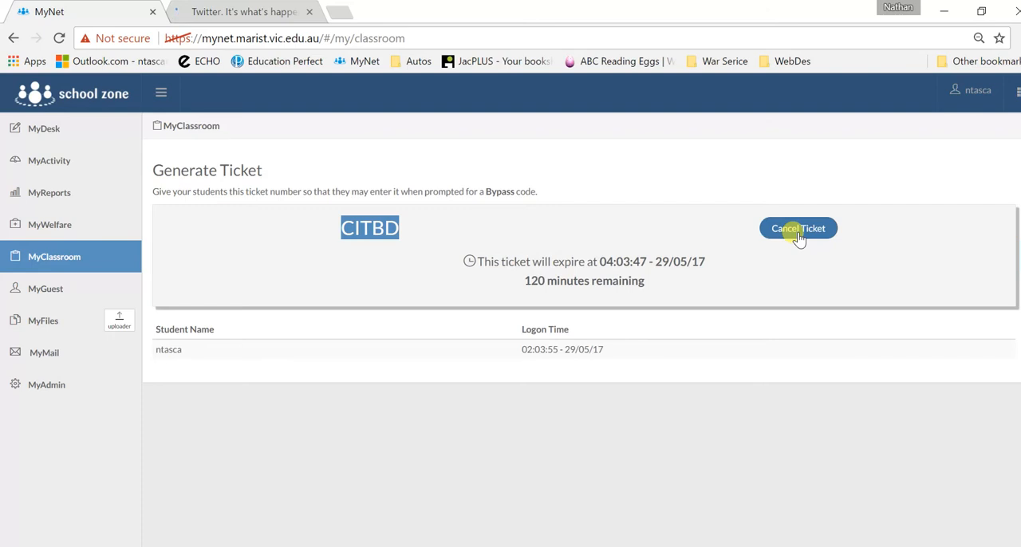
left_click(797, 228)
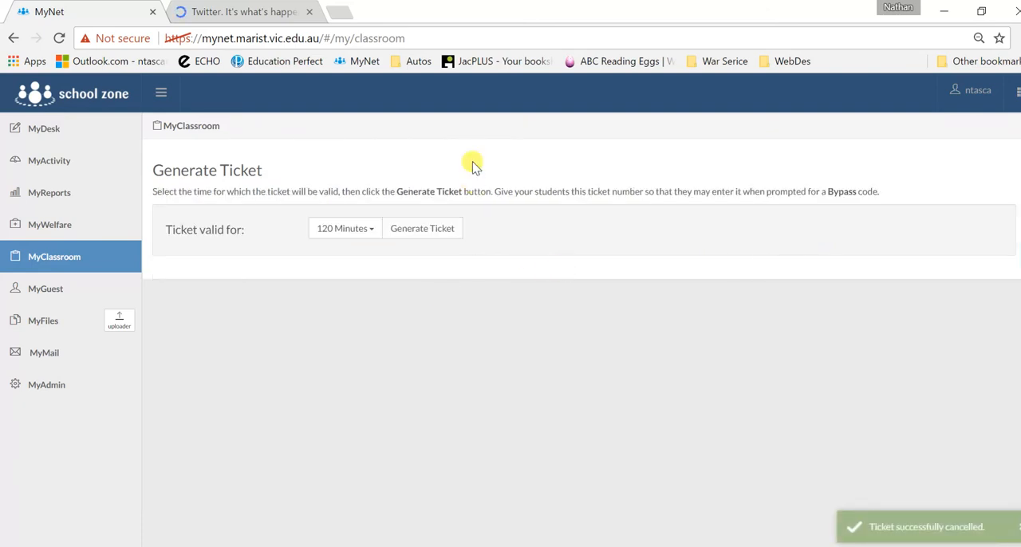
left_click(239, 11)
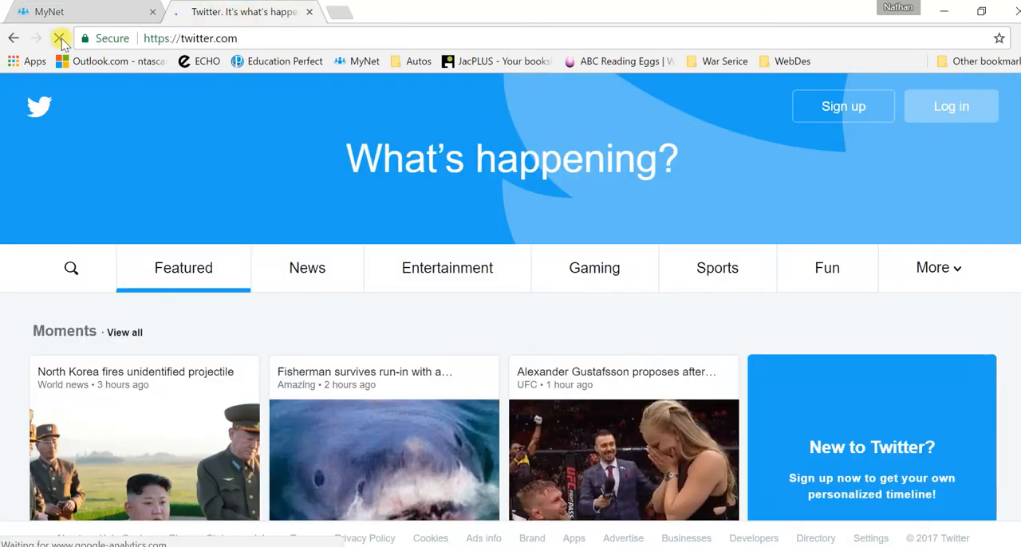
left_click(59, 39)
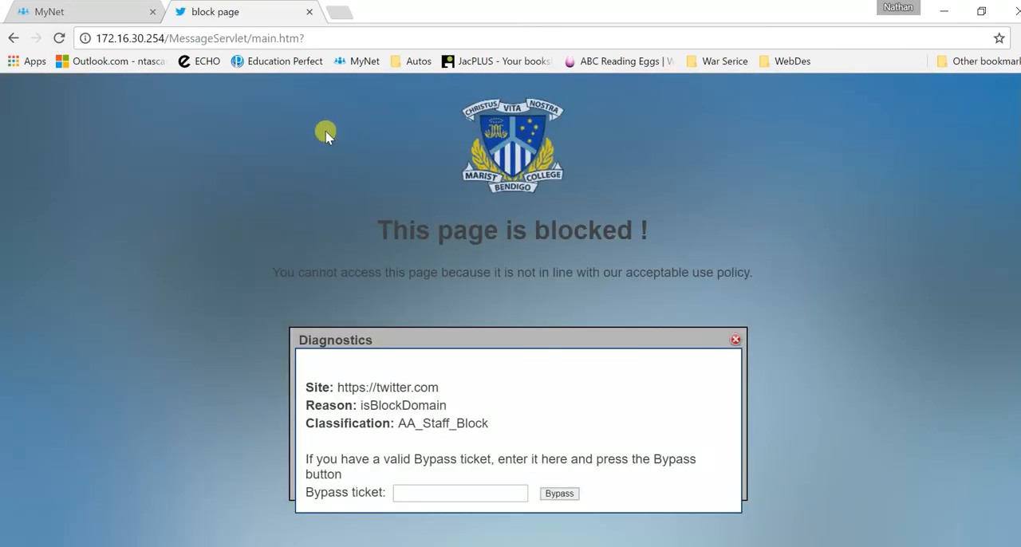